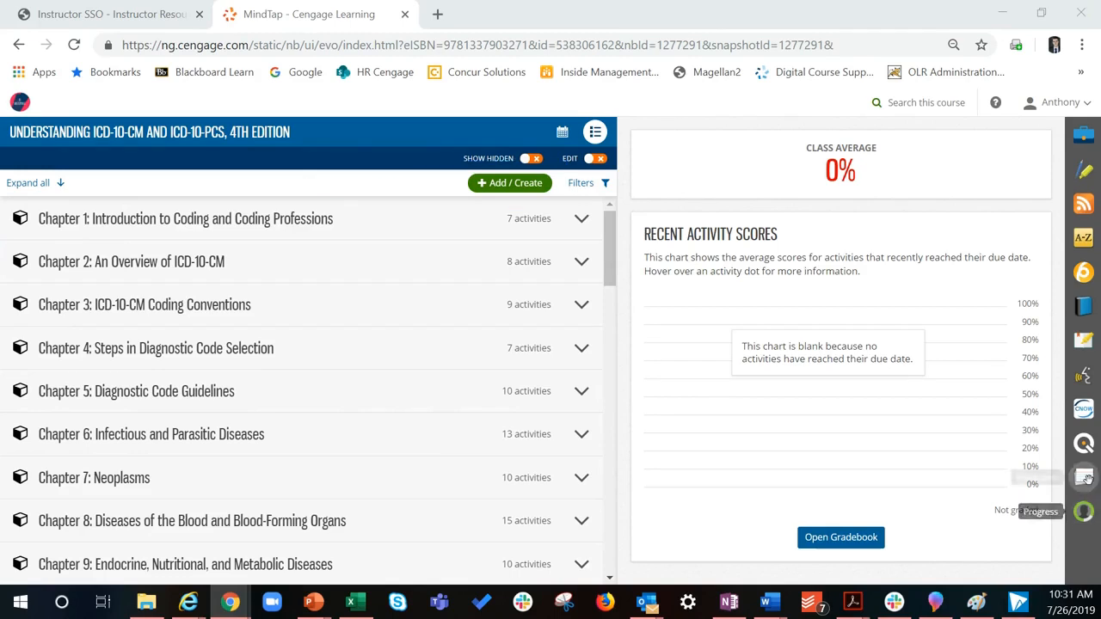
{"action": "mouse_move", "coordinate": [1084, 444]}
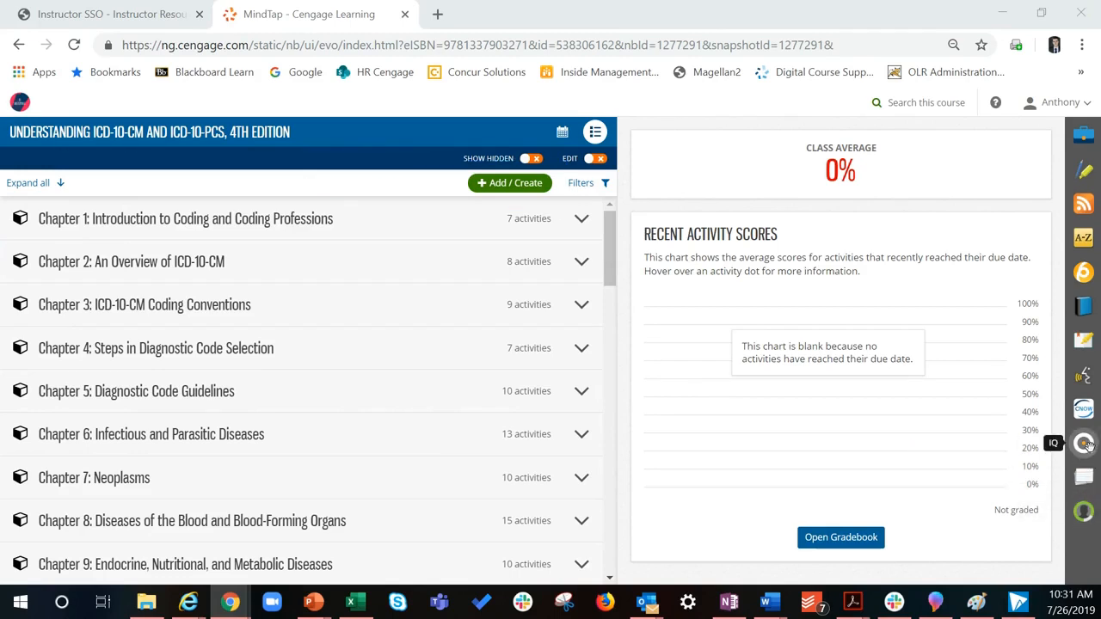
Show the IQ app's assignable quiz activities list beside the course chapters
{"action": "left_click", "coordinate": [1085, 442]}
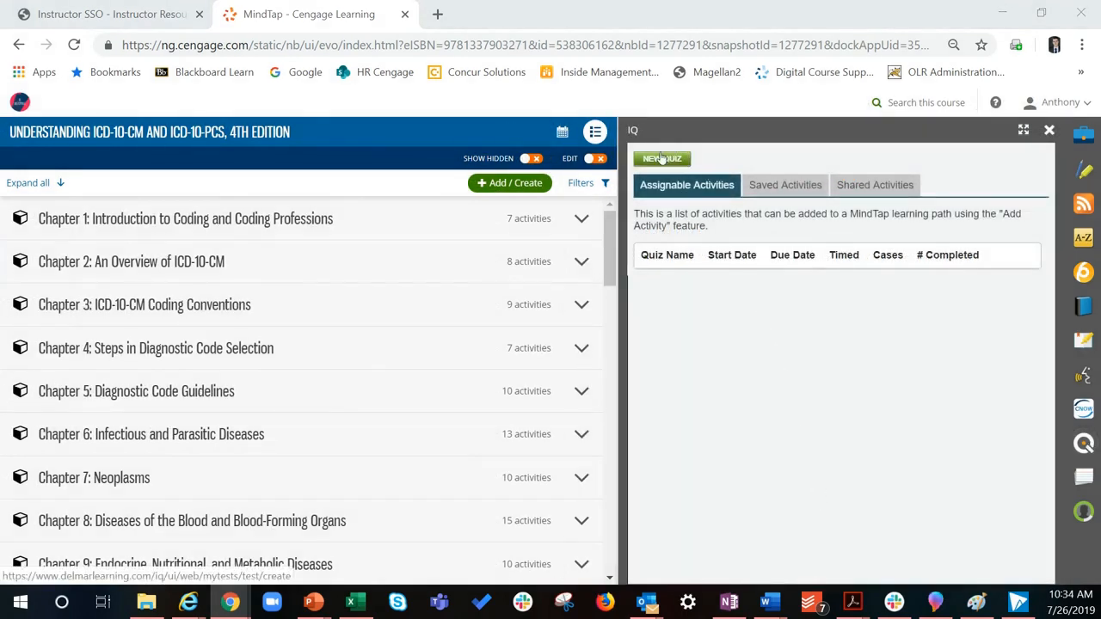
Create quiz 'Medical Coding Practice' with 5 Basic, Outpatient Ancillary cases
{"action": "left_click", "coordinate": [660, 159]}
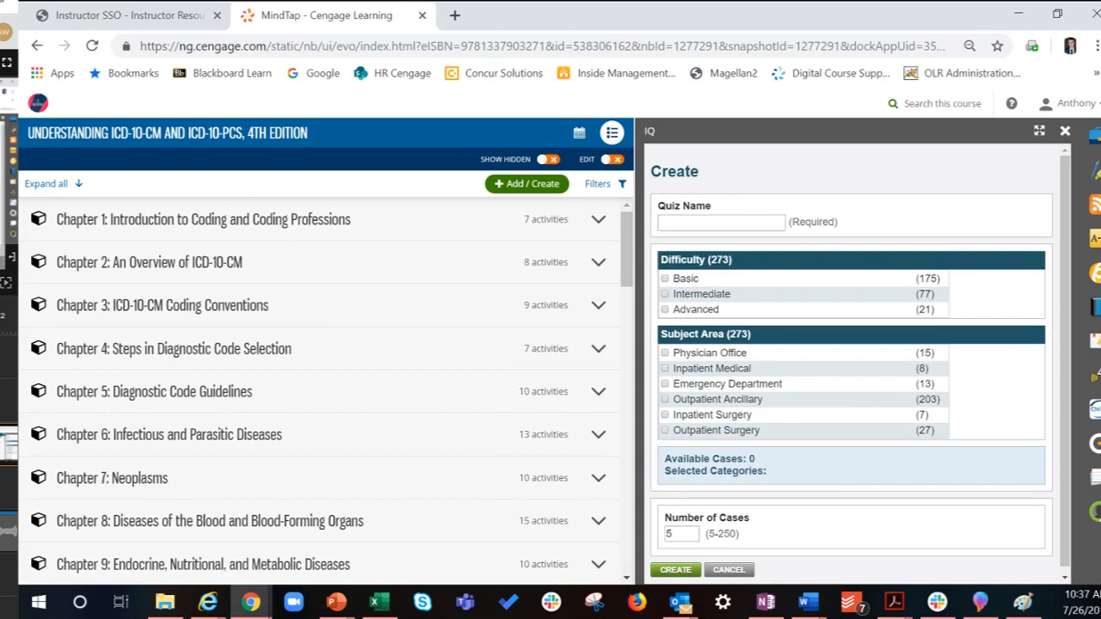
{"action": "type", "text": "Medical Coding Pract"}
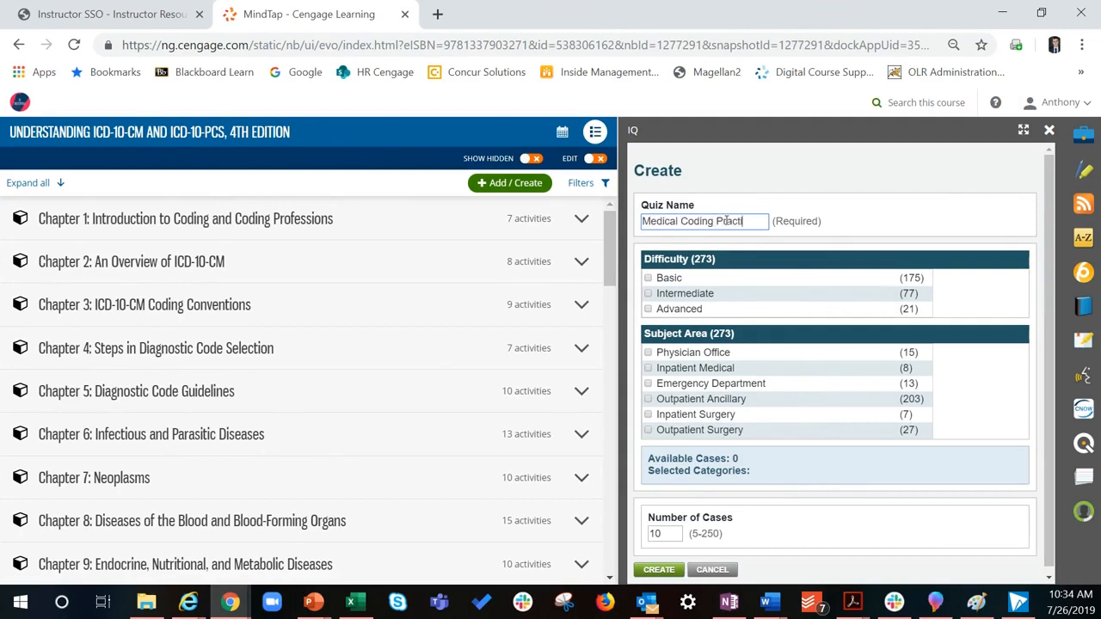
{"action": "left_click", "coordinate": [649, 277]}
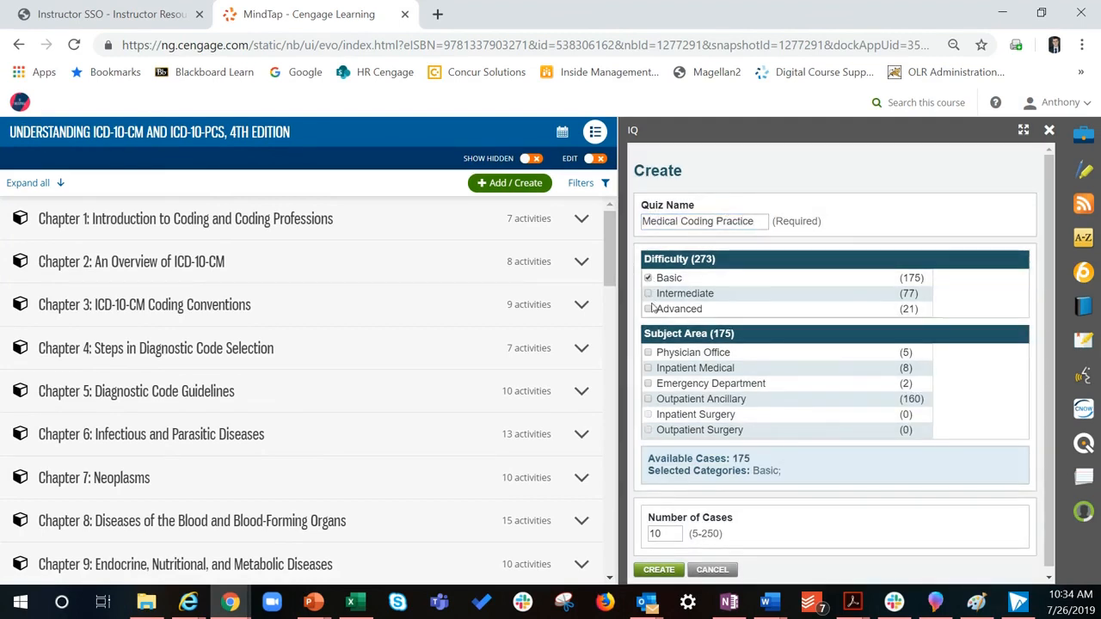
{"action": "left_click", "coordinate": [649, 399]}
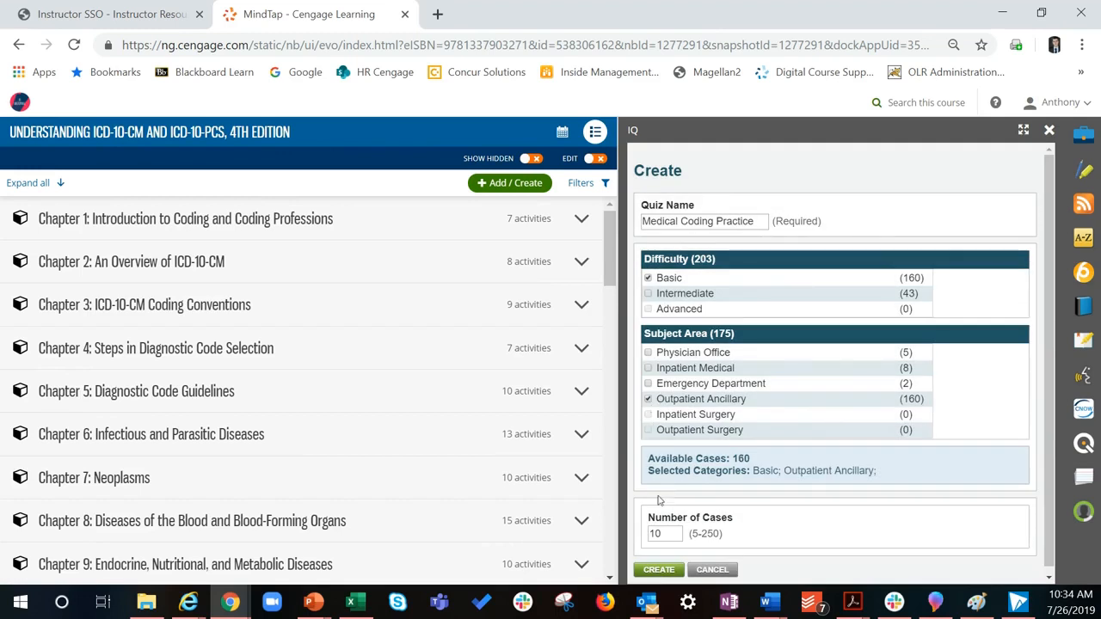
{"action": "left_click", "coordinate": [663, 534]}
{"action": "type", "text": "5"}
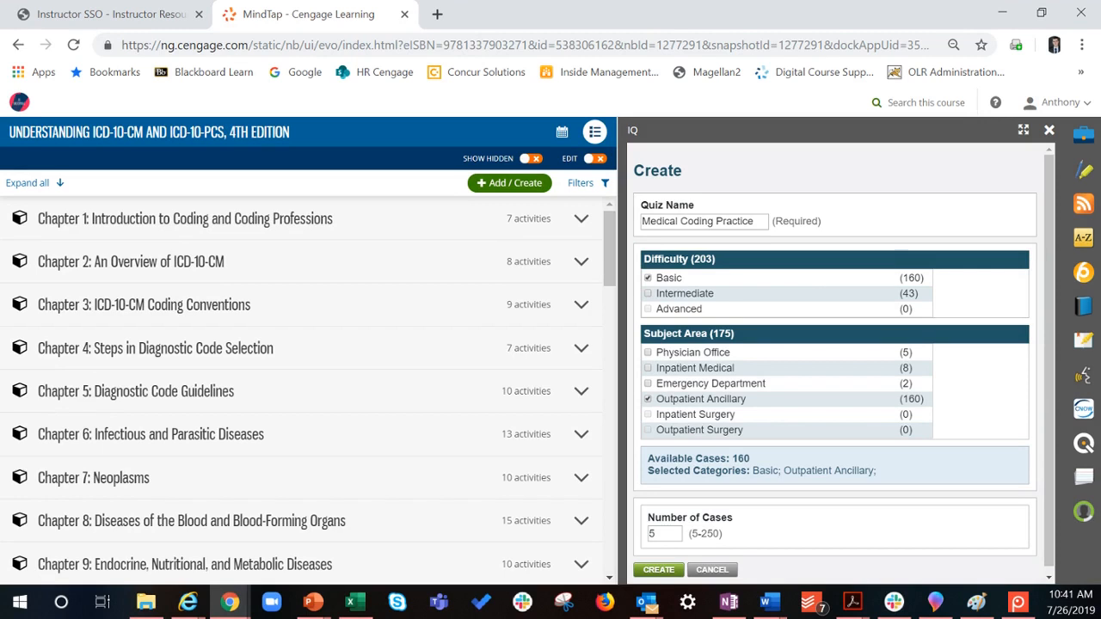
{"action": "left_click", "coordinate": [657, 570]}
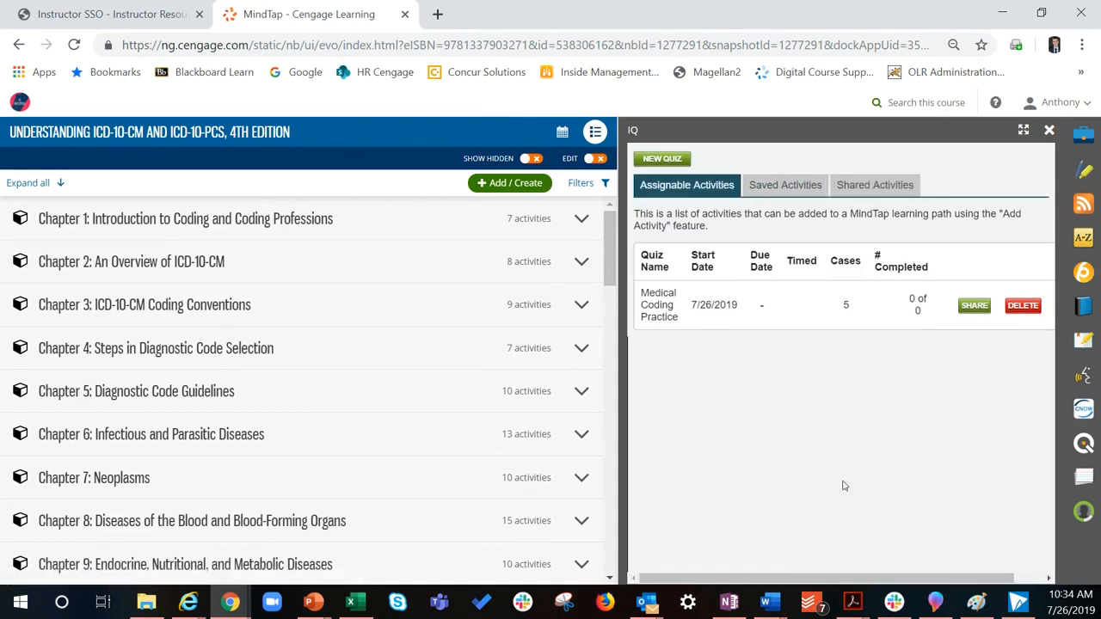
{"action": "mouse_move", "coordinate": [1039, 191]}
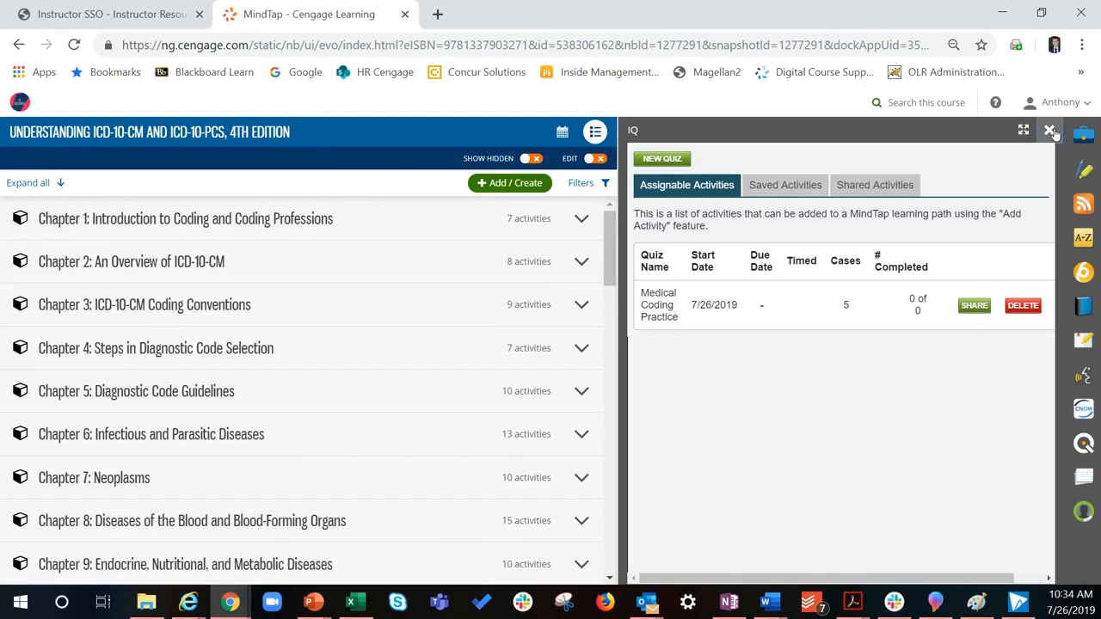
Close the IQ panel to return to the course dashboard with the activity scores chart
{"action": "left_click", "coordinate": [1049, 130]}
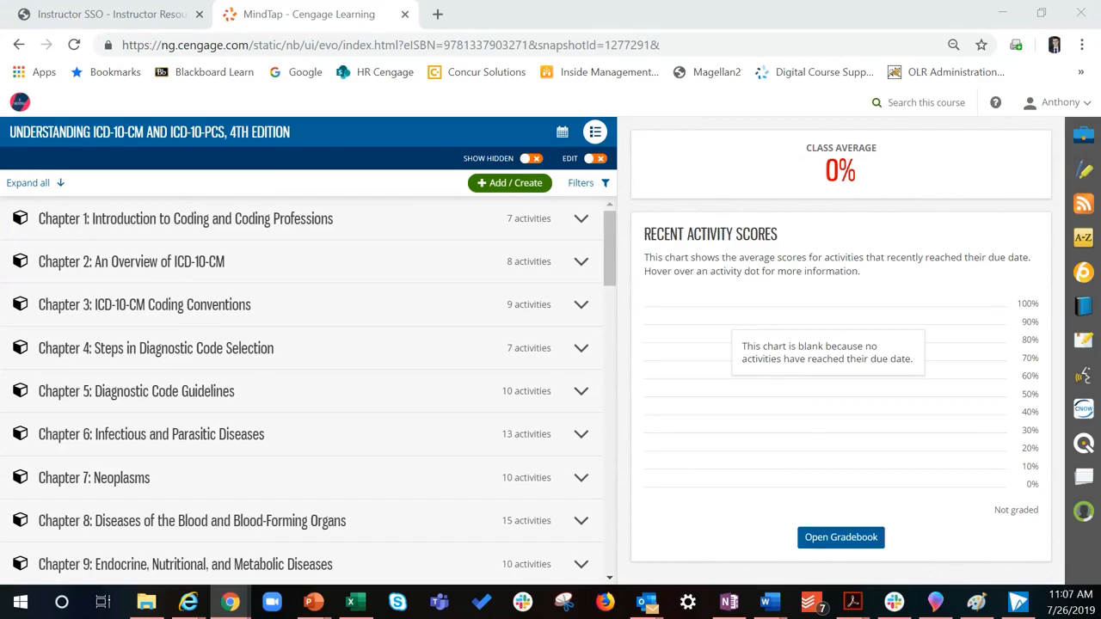
{"action": "mouse_move", "coordinate": [991, 543]}
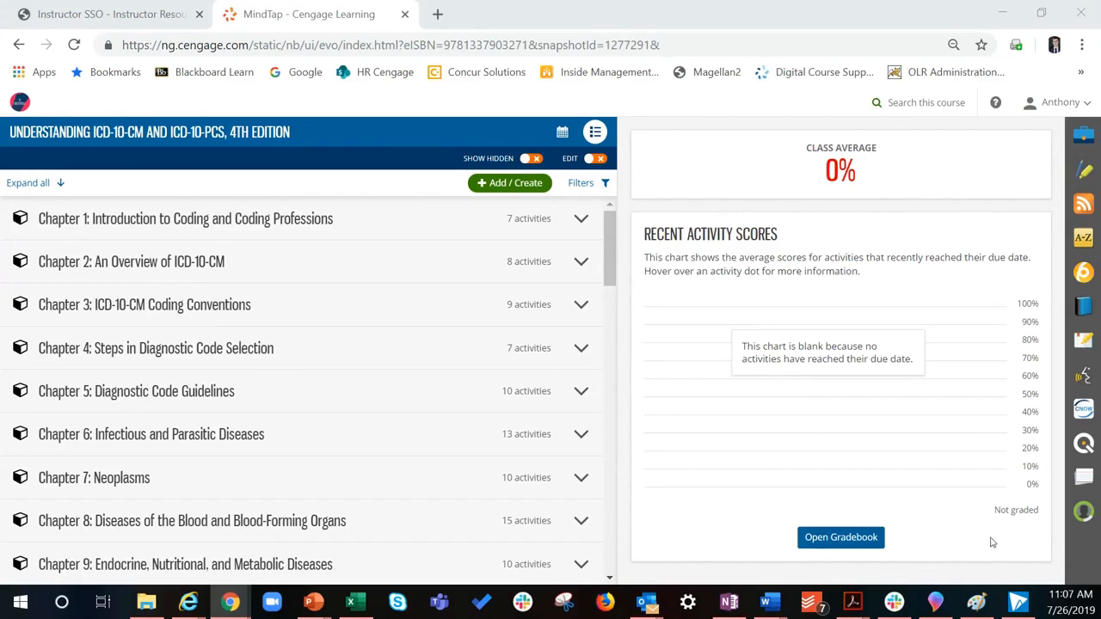
{"action": "mouse_move", "coordinate": [998, 572]}
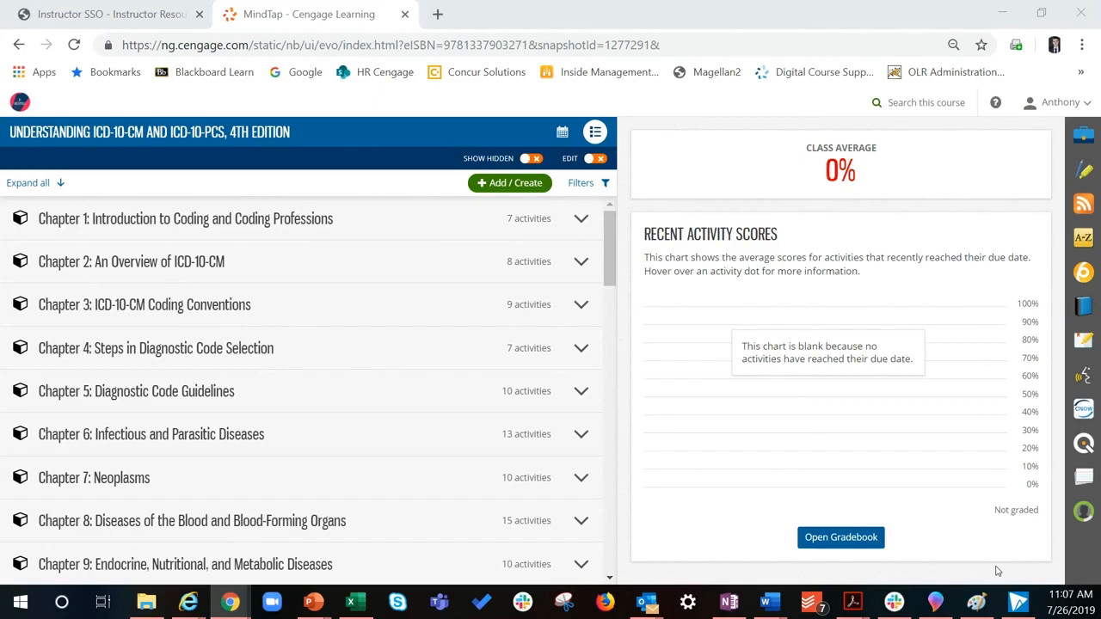
{"action": "mouse_move", "coordinate": [585, 188]}
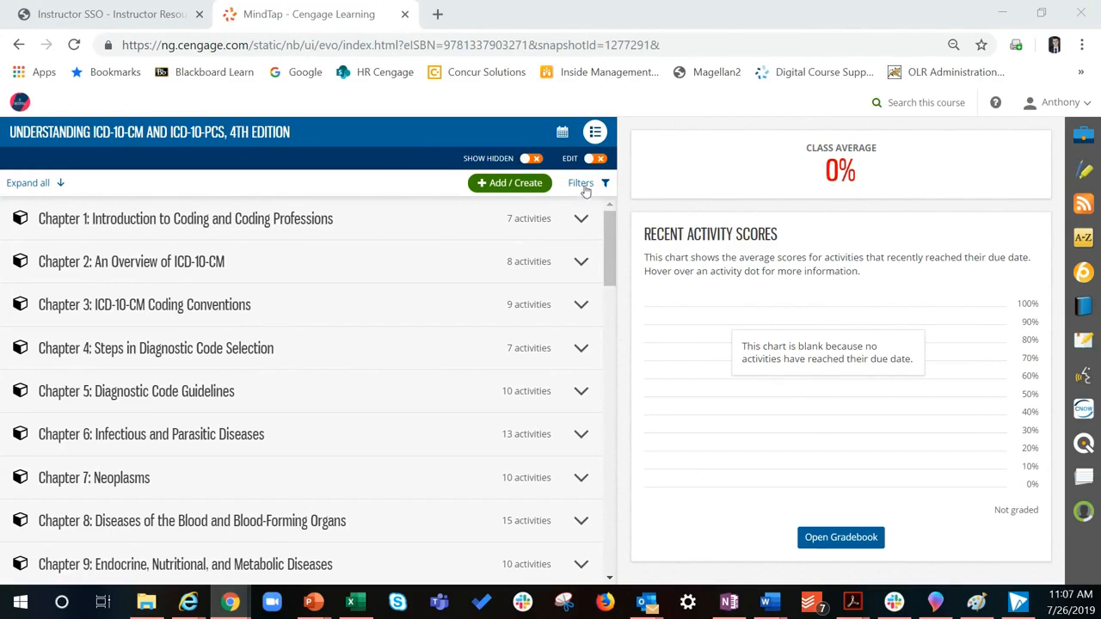
Begin adding a new InQuizitive Assessments activity via Add / Create
{"action": "left_click", "coordinate": [509, 183]}
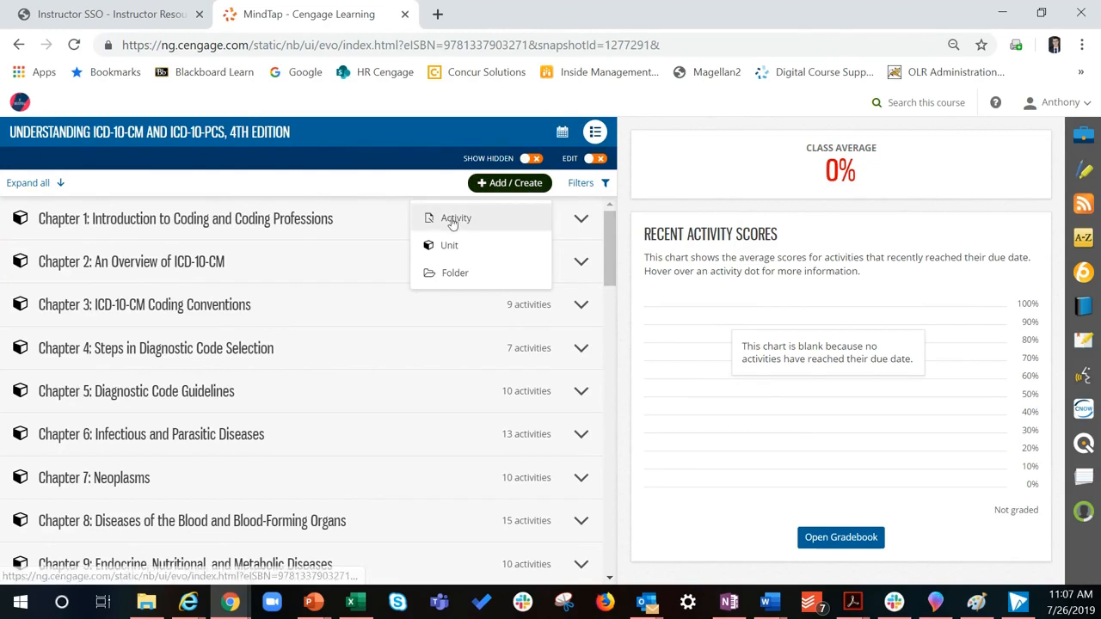
{"action": "left_click", "coordinate": [456, 217]}
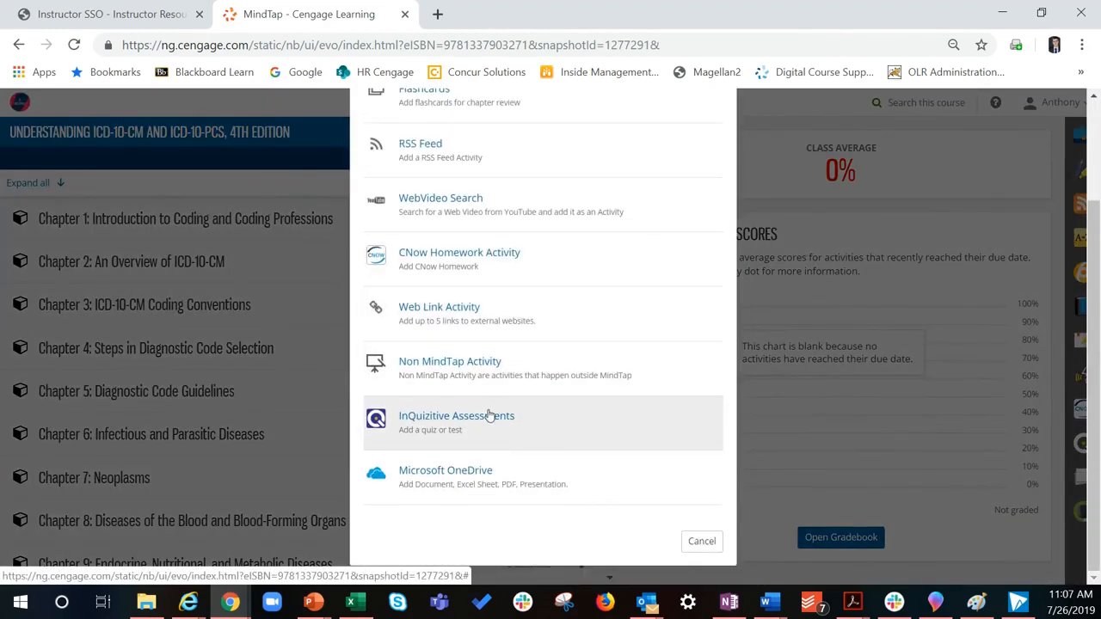
{"action": "left_click", "coordinate": [458, 415]}
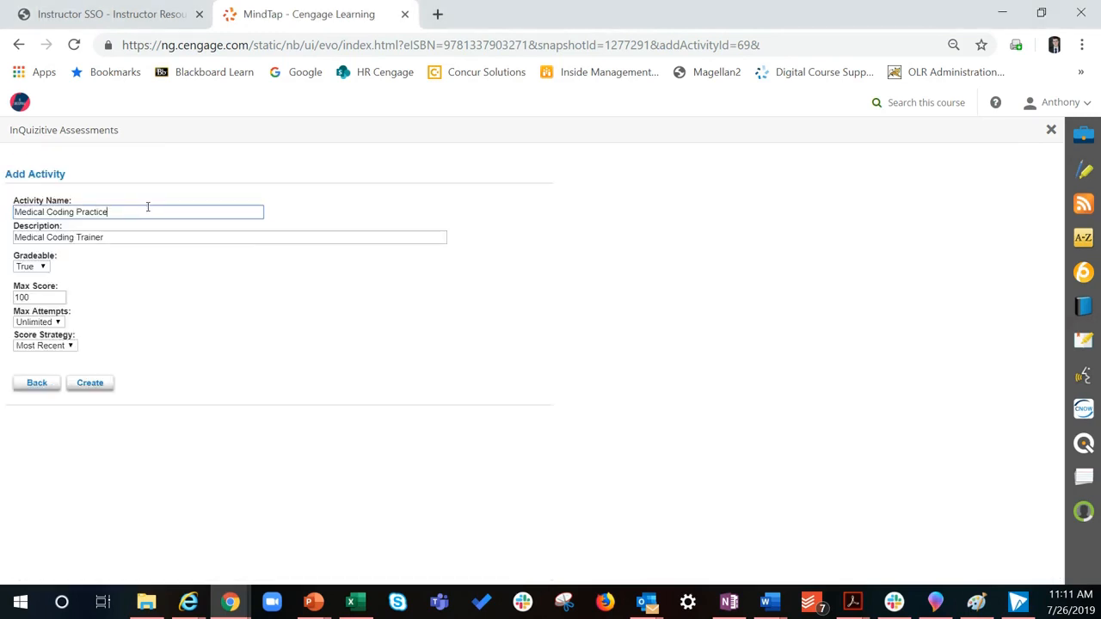
Name the activity 'Medical Coding', describe it 'Medical Coding Trainer', max score 50, unlimited attempts, most recent score
{"action": "key", "text": "Backspace"}
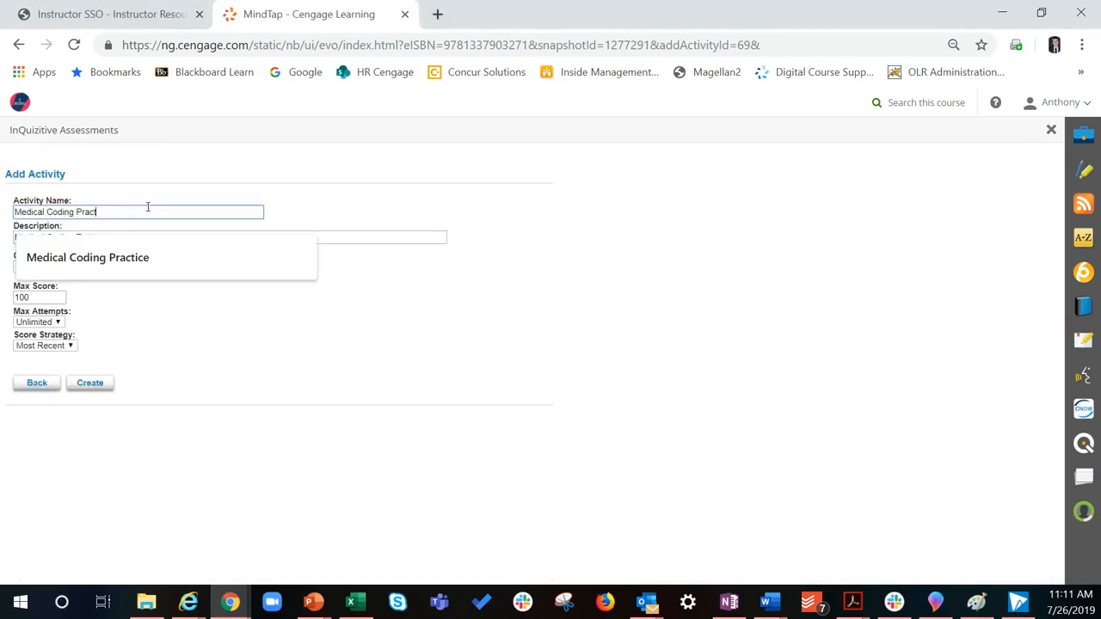
{"action": "type", "text": "Medical Coding Trainer"}
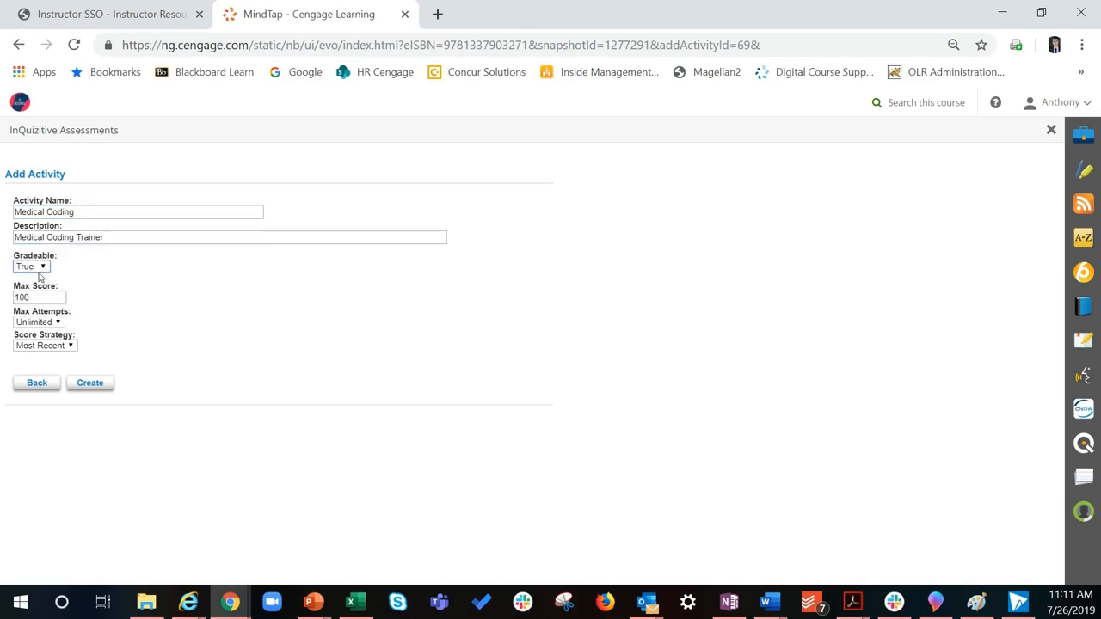
{"action": "type", "text": "50"}
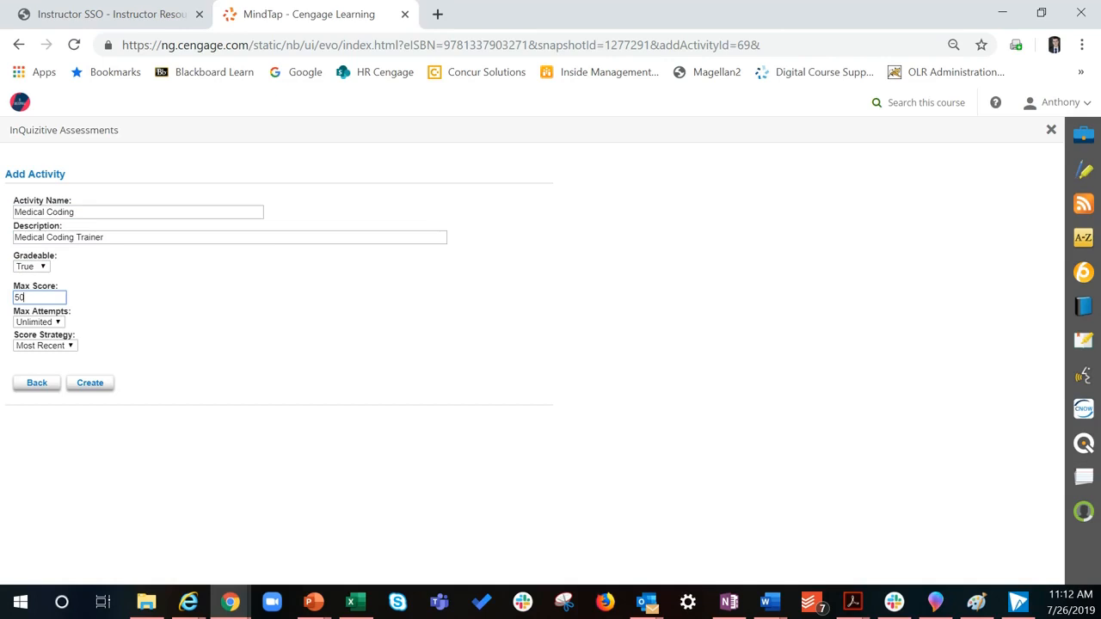
{"action": "mouse_move", "coordinate": [146, 313]}
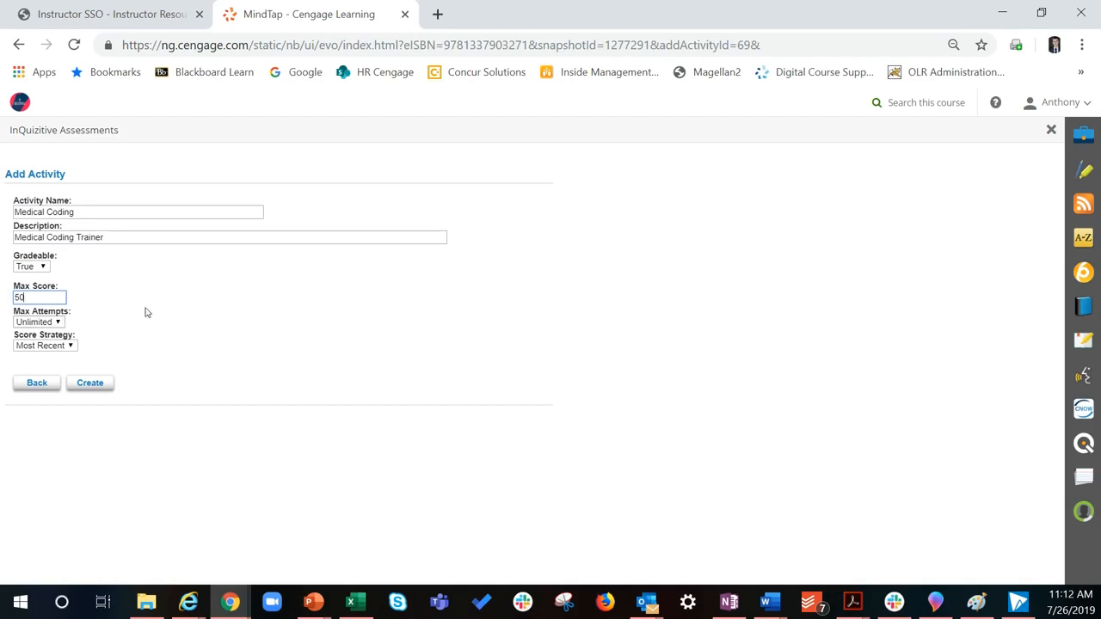
{"action": "left_click", "coordinate": [38, 322]}
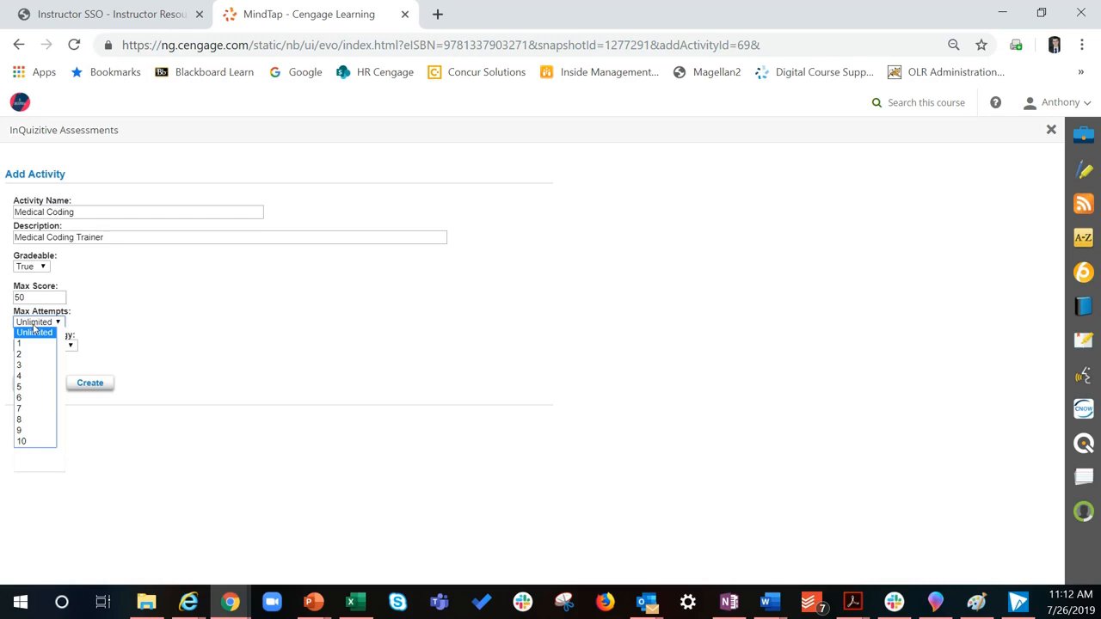
{"action": "left_click", "coordinate": [35, 332]}
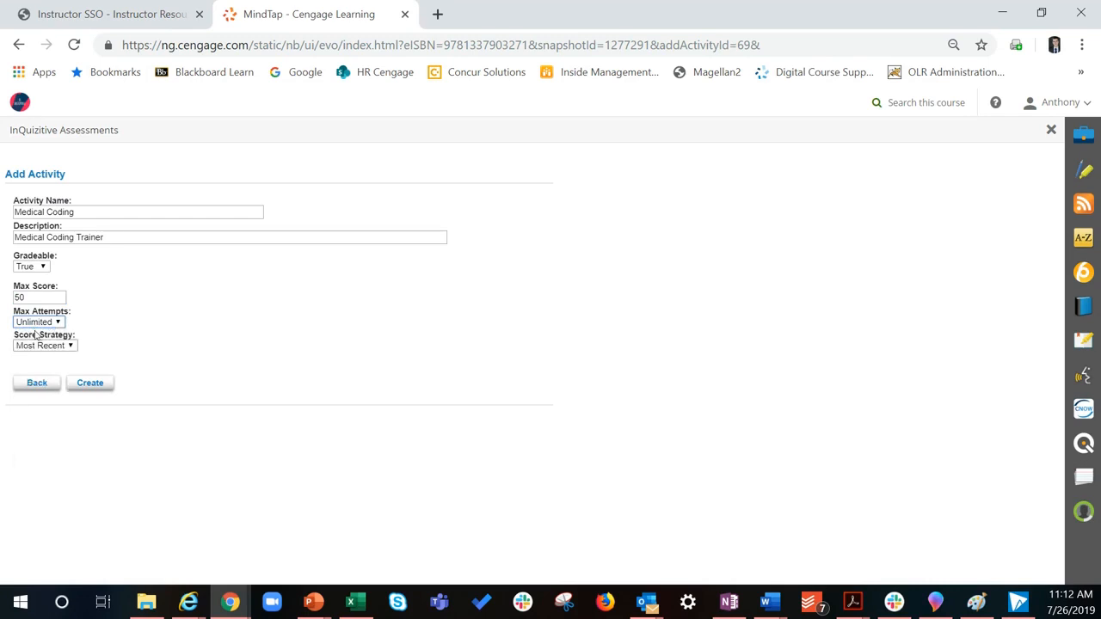
{"action": "left_click", "coordinate": [45, 344]}
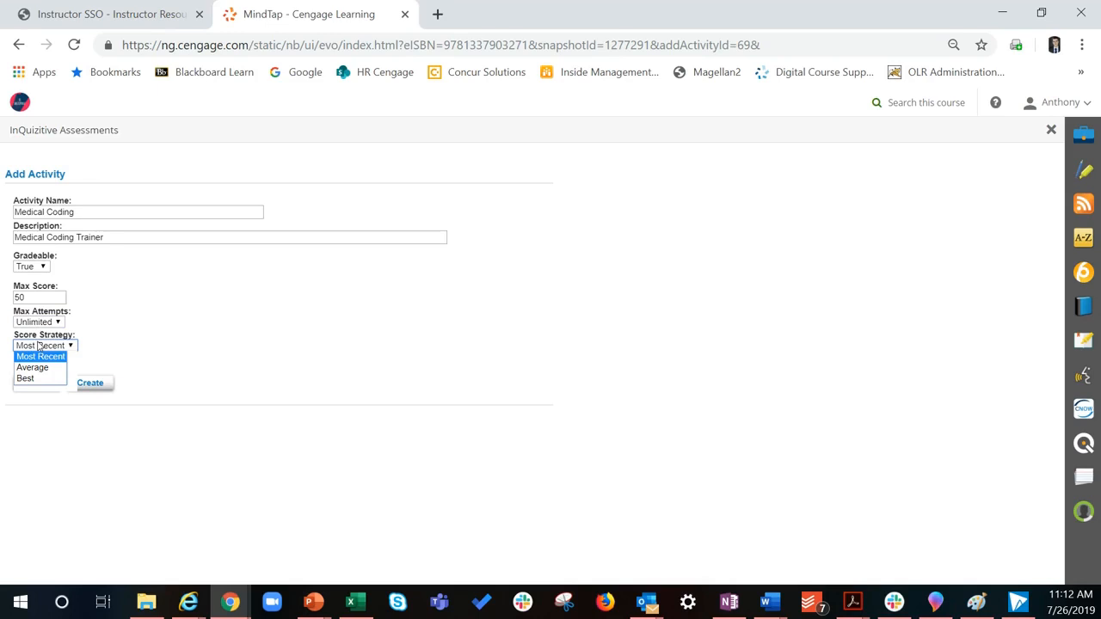
{"action": "mouse_move", "coordinate": [96, 332]}
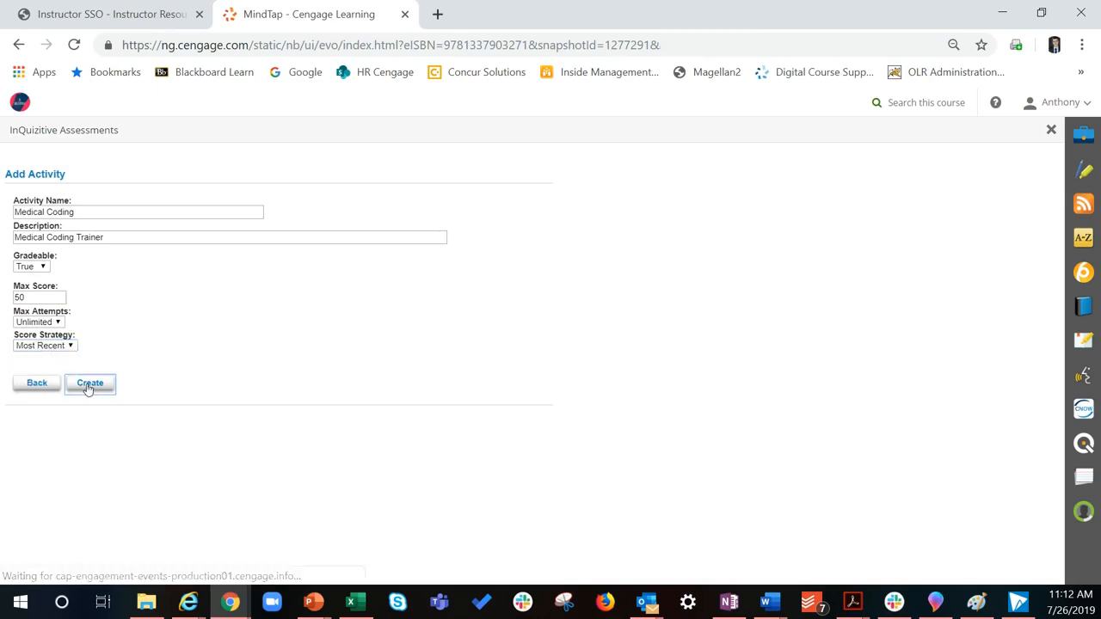
Create the Medical Coding activity and add it to the course learning path as gradable
{"action": "left_click", "coordinate": [89, 382]}
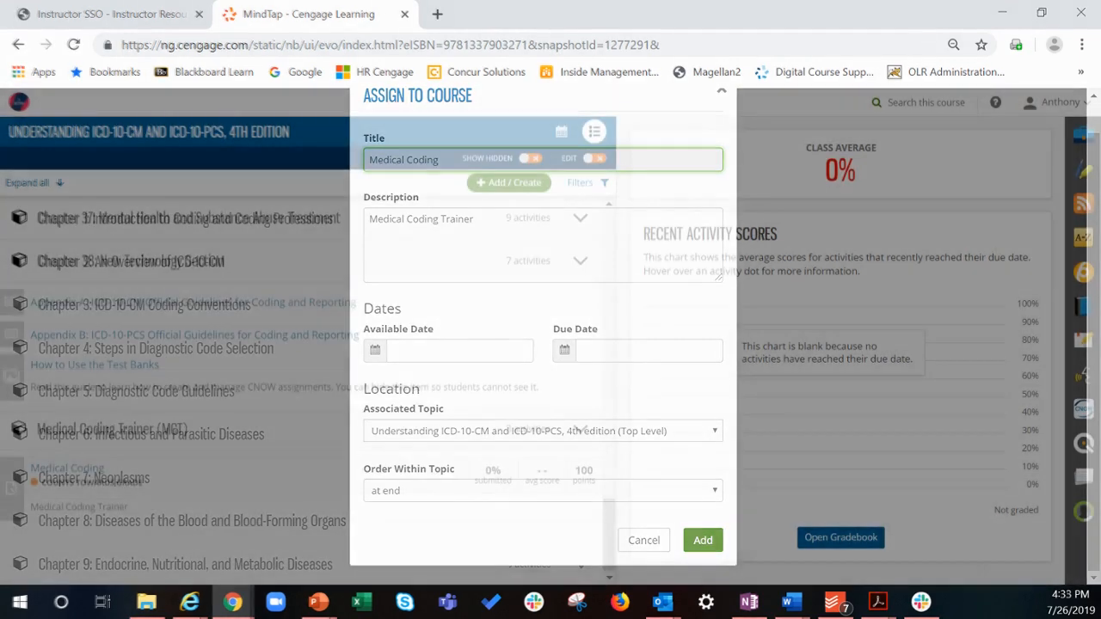
{"action": "left_click", "coordinate": [643, 540]}
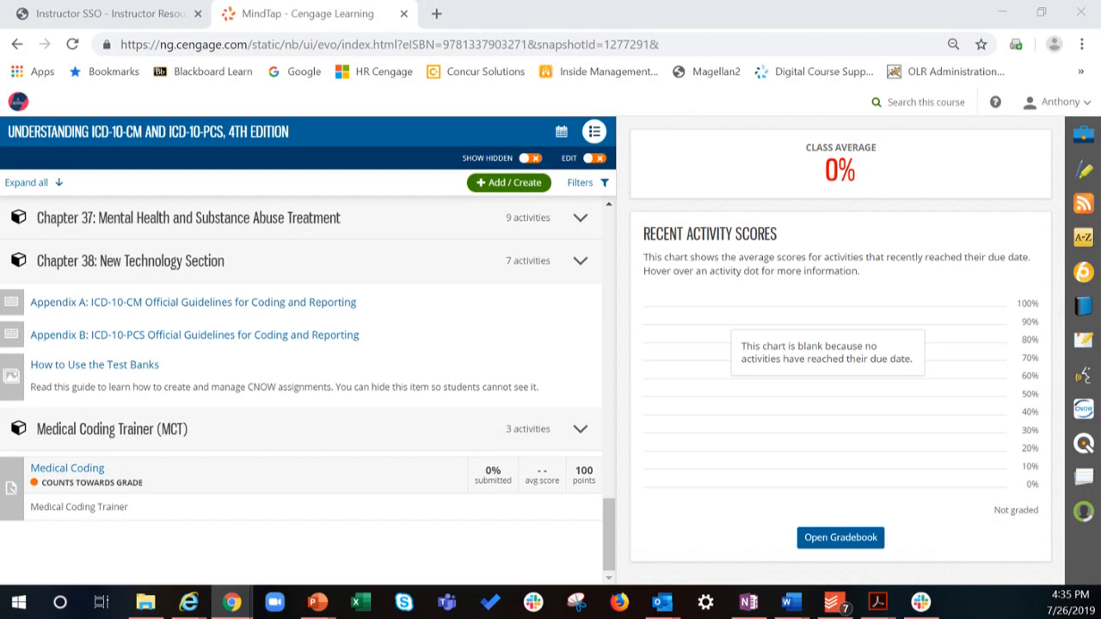